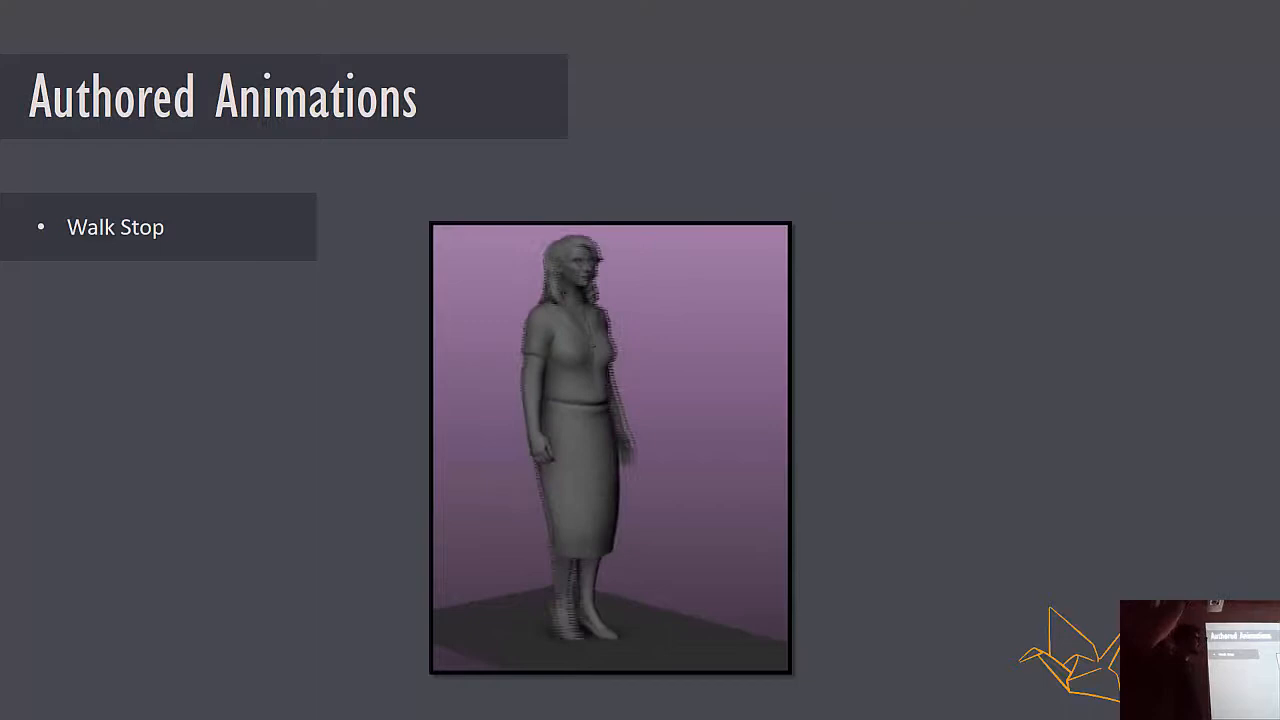
key(right)
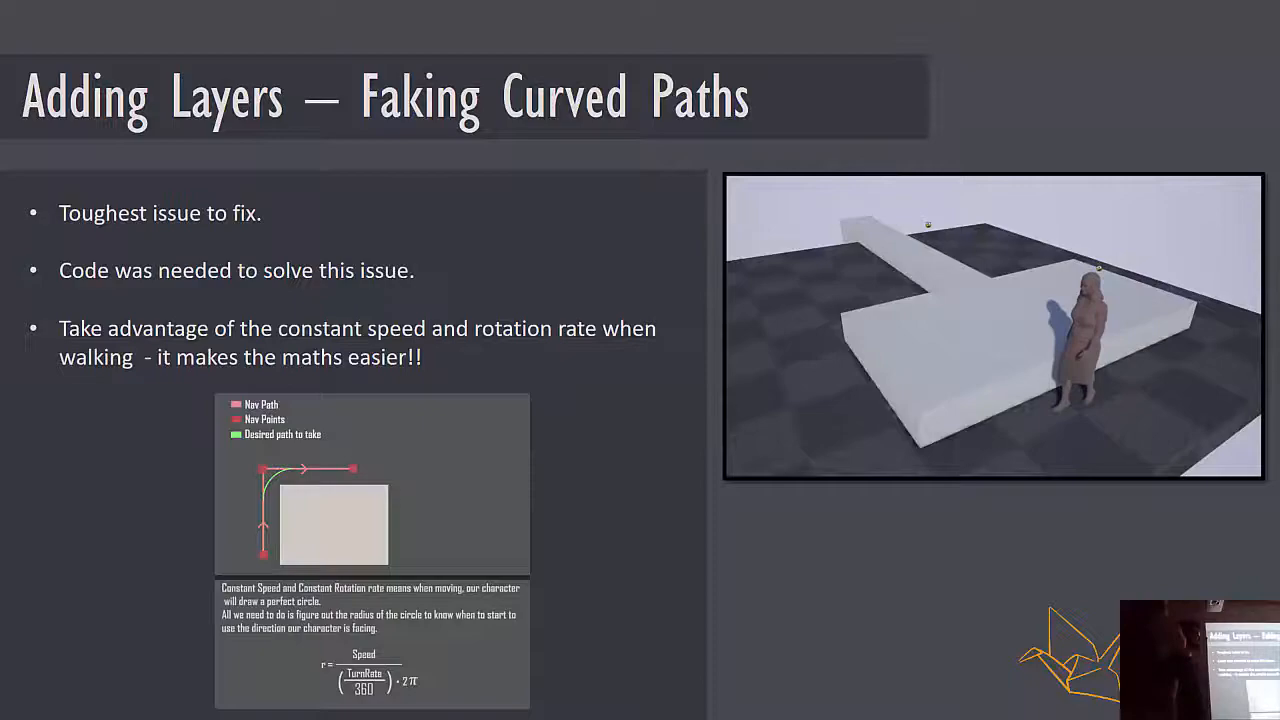
key(Right)
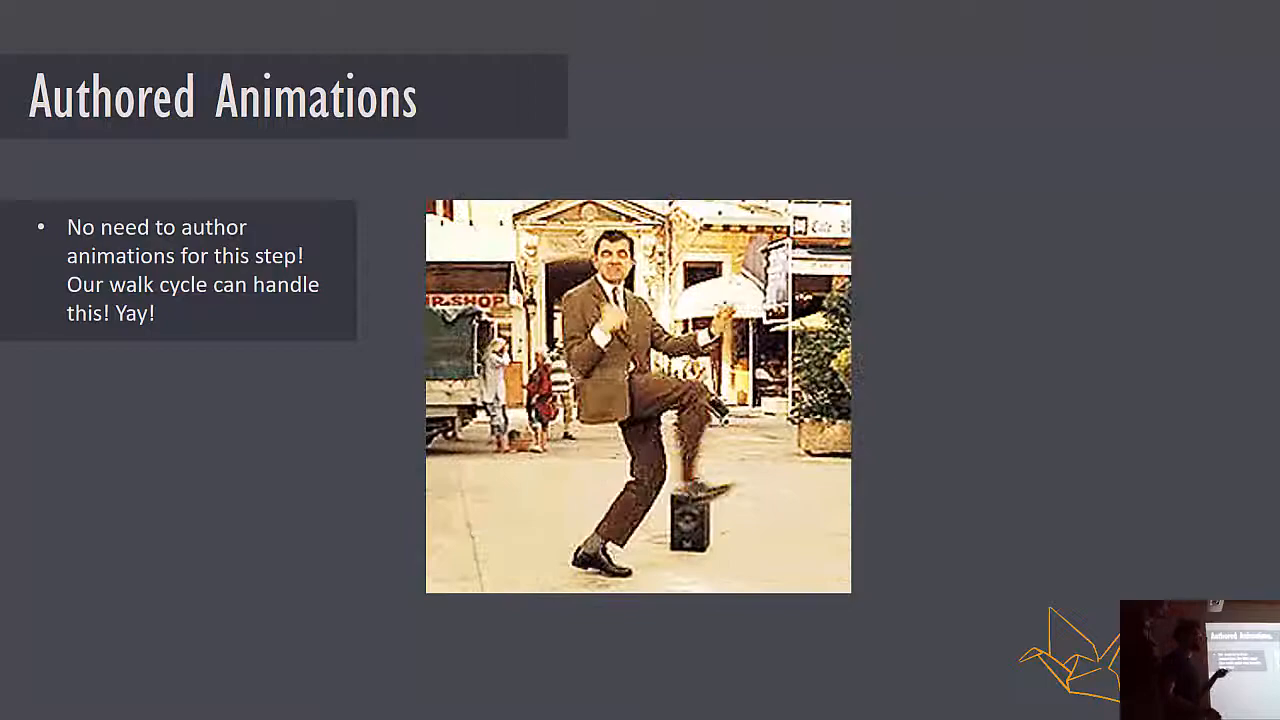
key(Right)
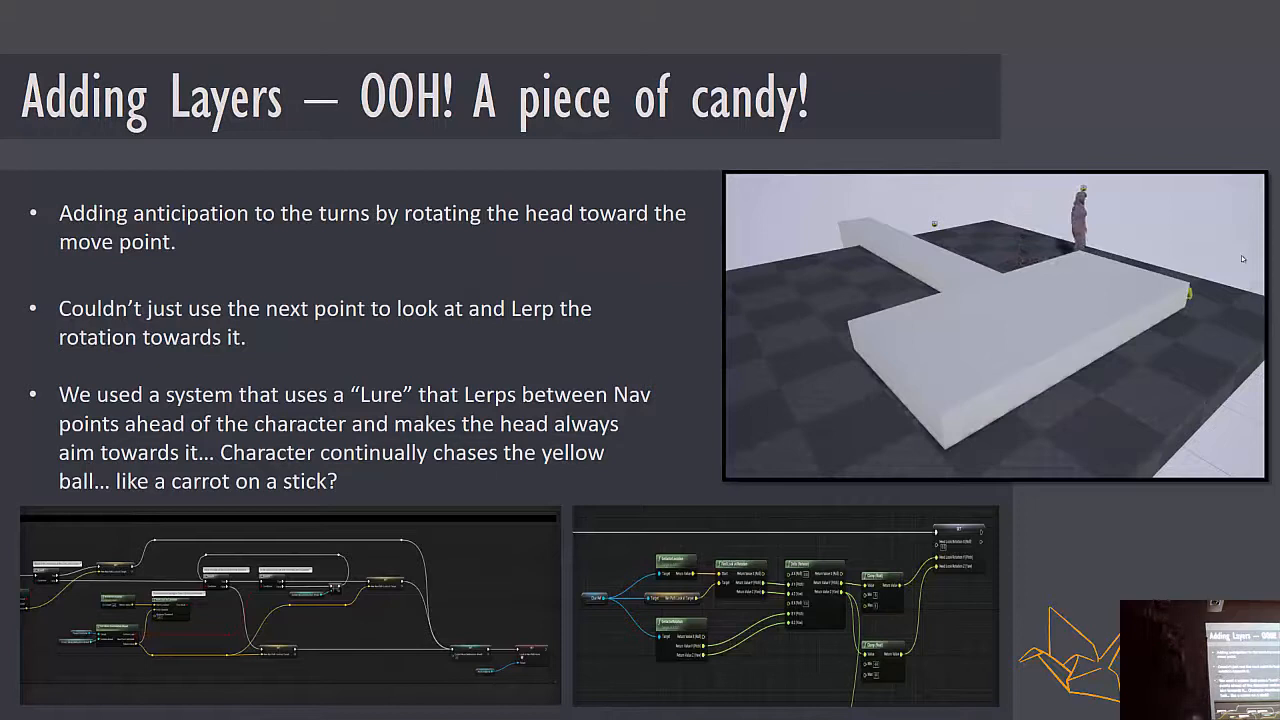